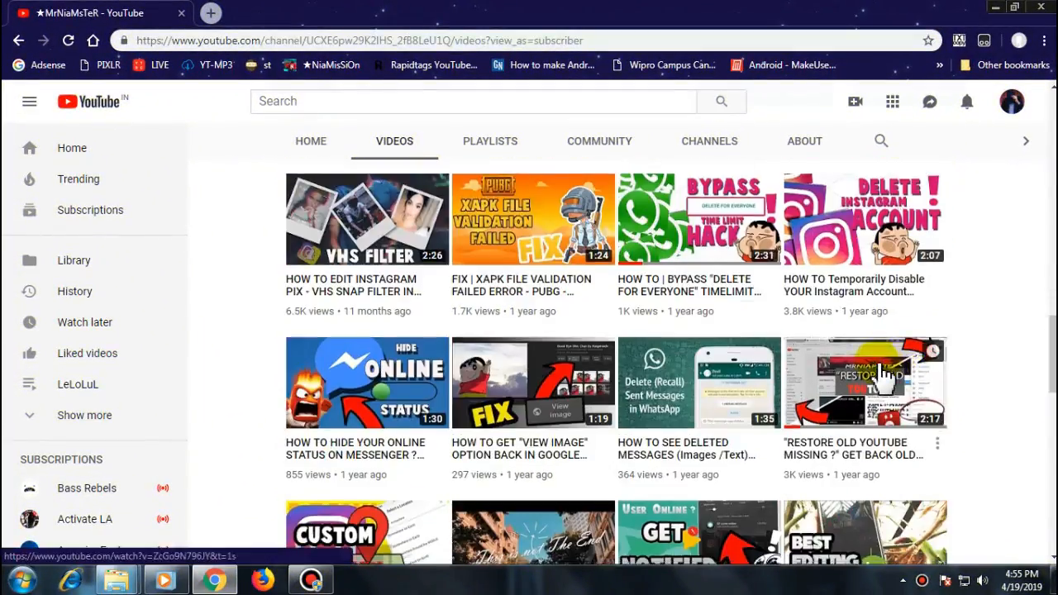
- Open the channel video 'How to get notified when someone is online' from the Videos list
scroll("down", 3)
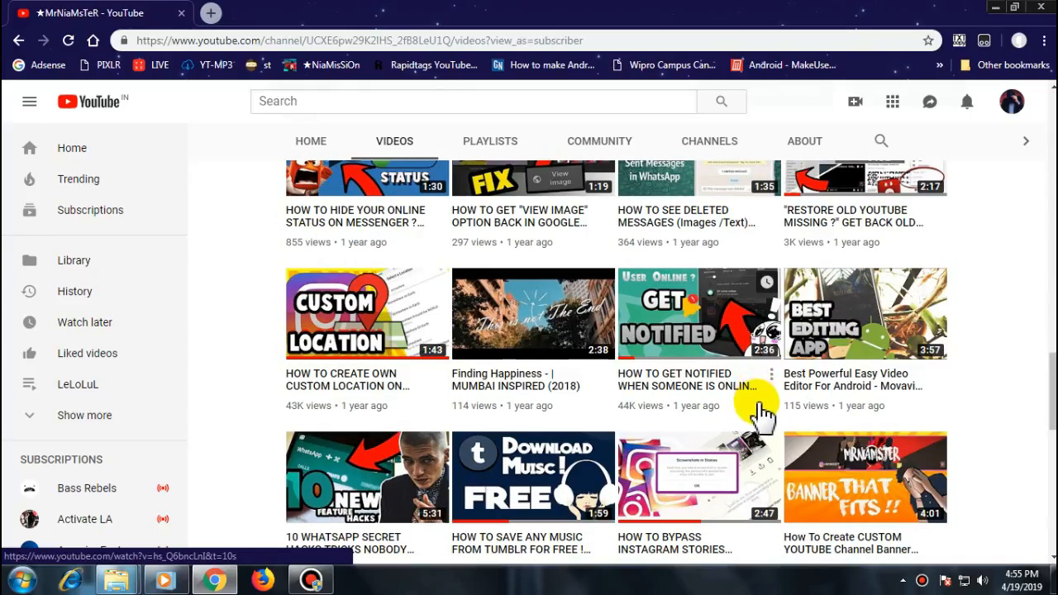
left_click(770, 373)
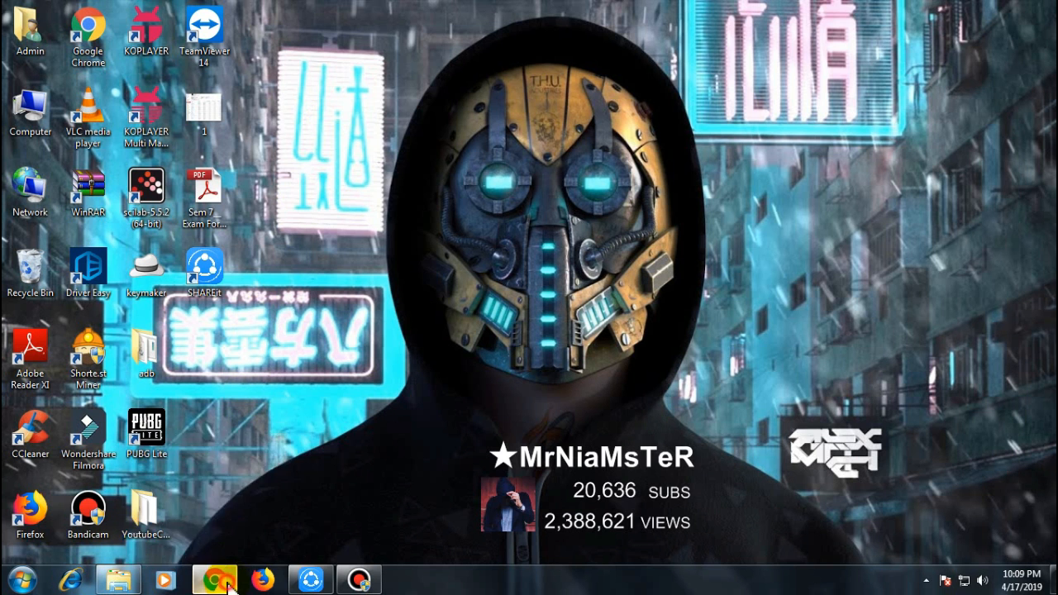
- Install Tampermonkey from its Web Store listing, then go to the WhatsApp online notifier script page
left_click(215, 579)
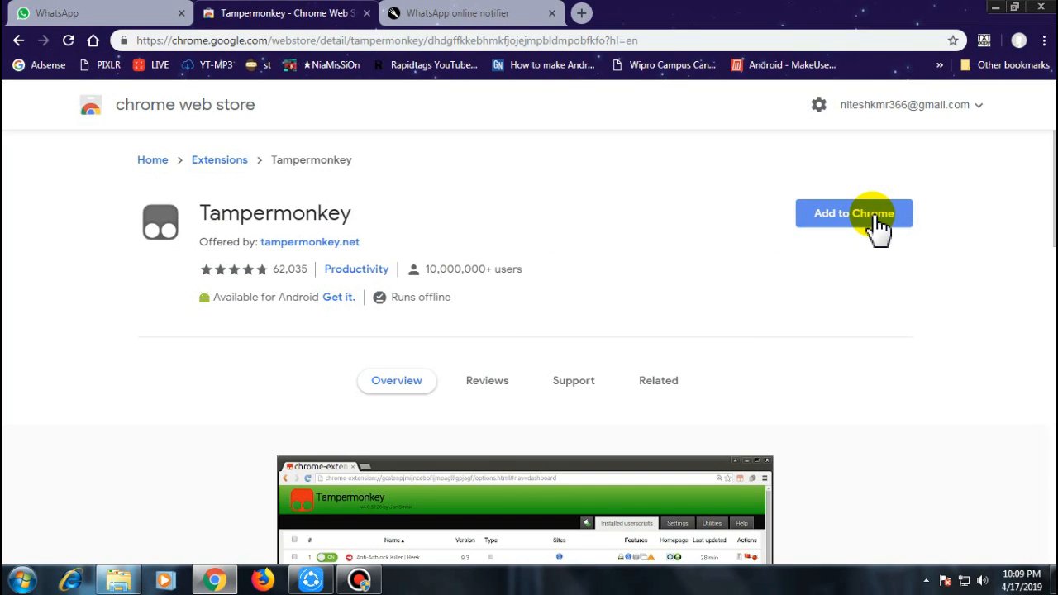
left_click(853, 213)
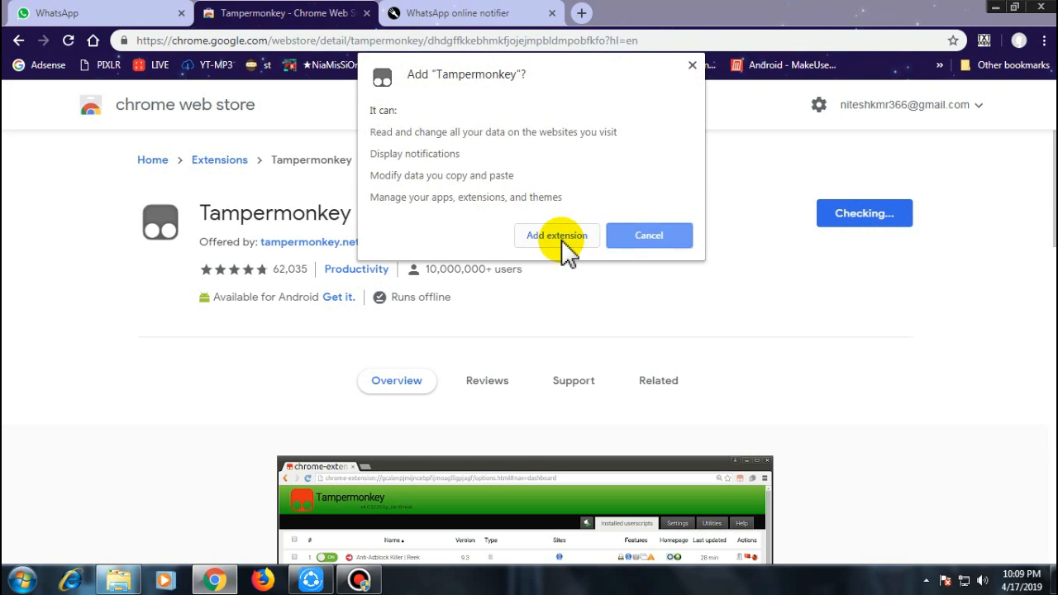
left_click(556, 235)
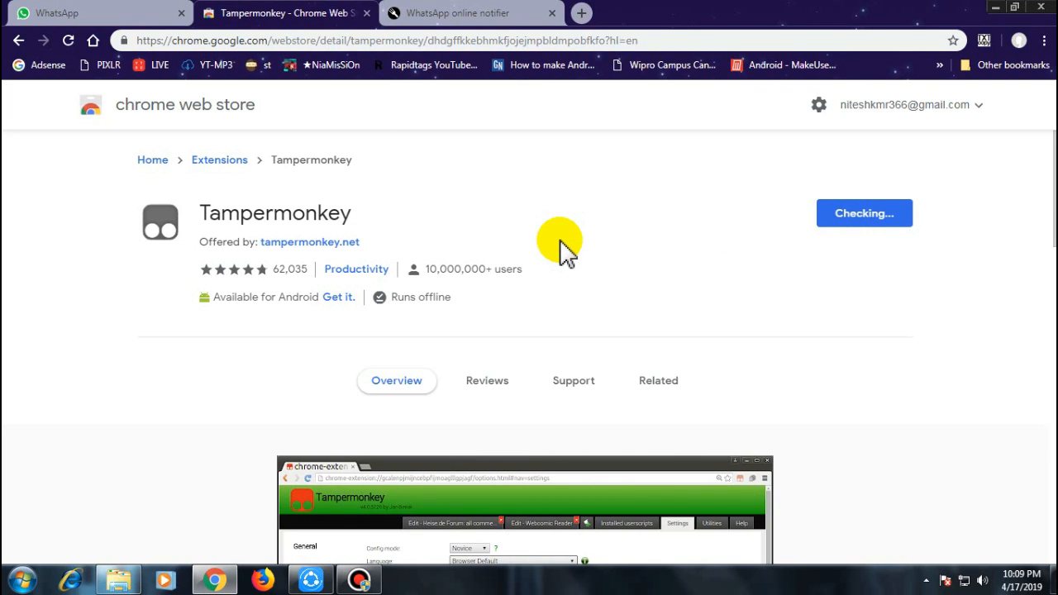
left_click(863, 211)
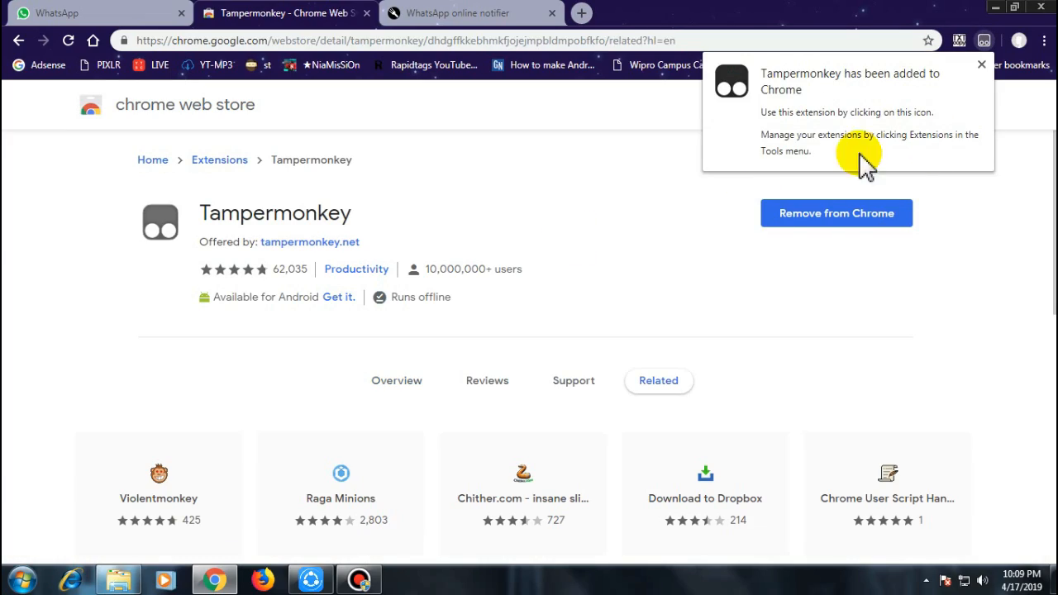
left_click(469, 13)
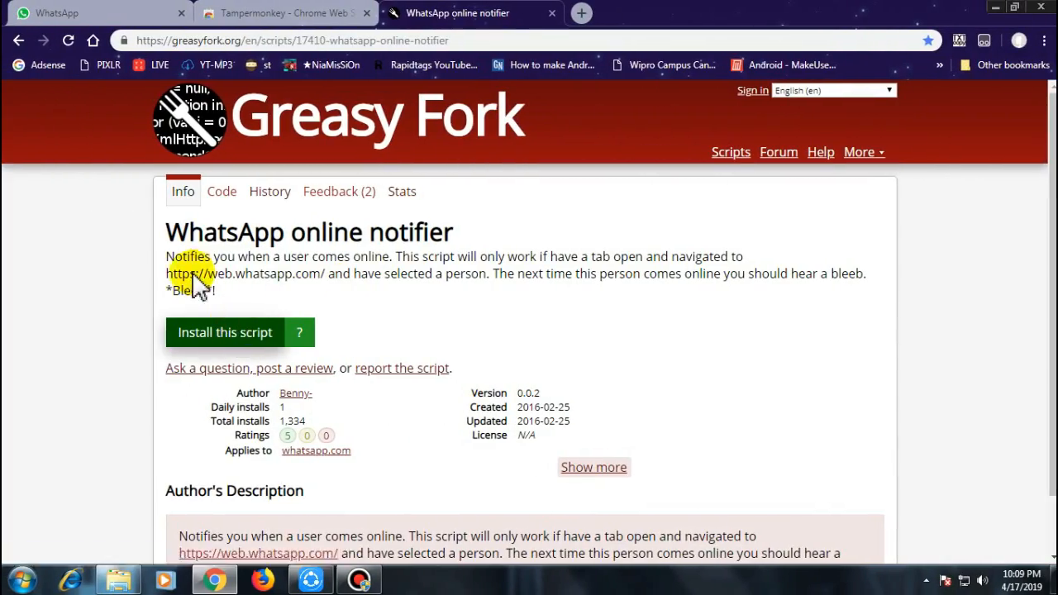
- Install the WhatsApp online notifier script from Greasy Fork and check the installed userscripts
left_click(225, 332)
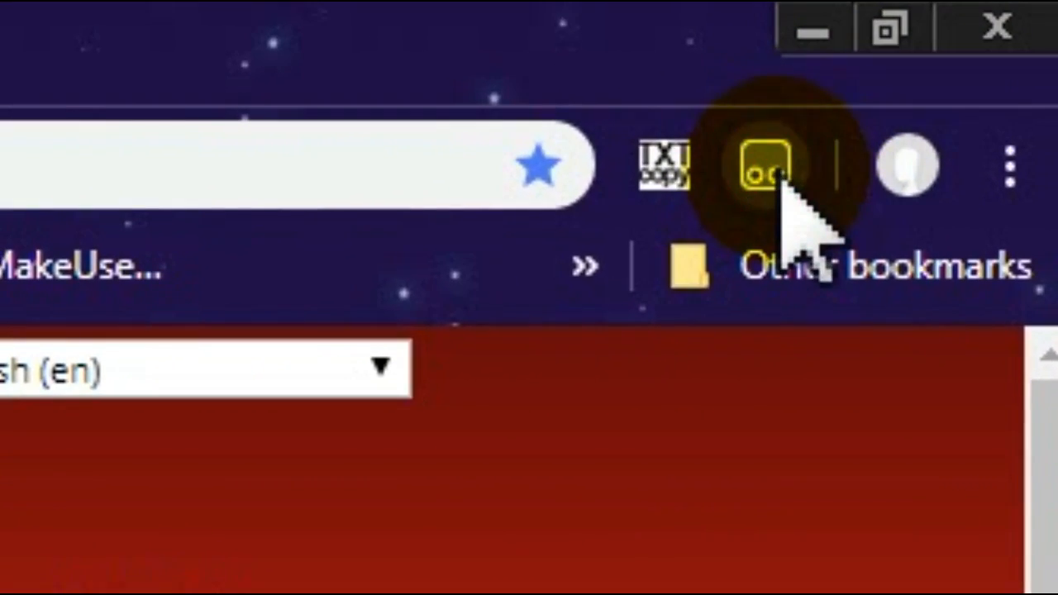
left_click(766, 166)
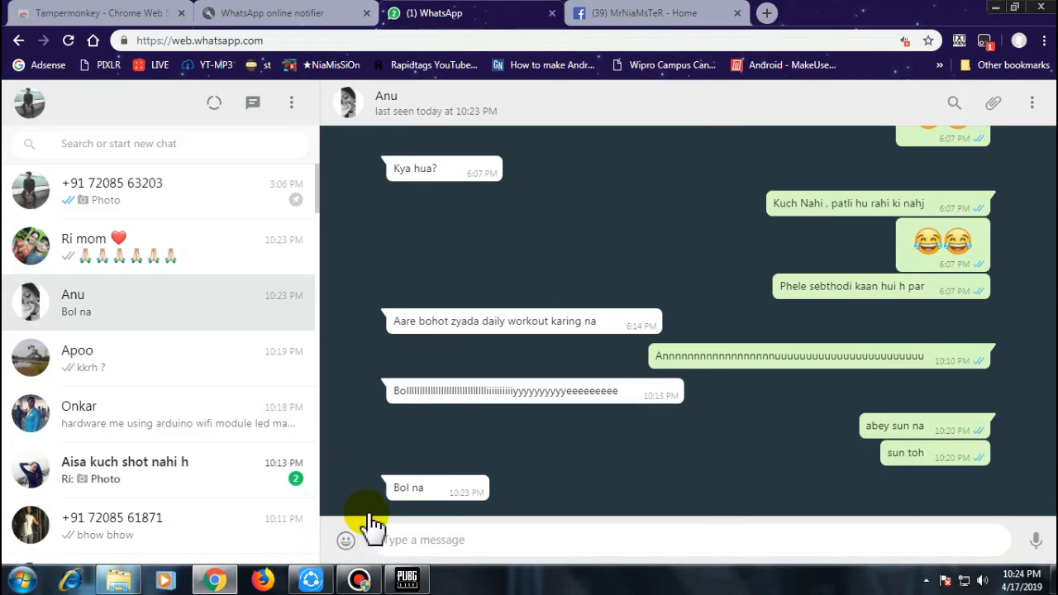
- Send a face emoji in the open WhatsApp chat, then switch to the Facebook page
left_click(343, 539)
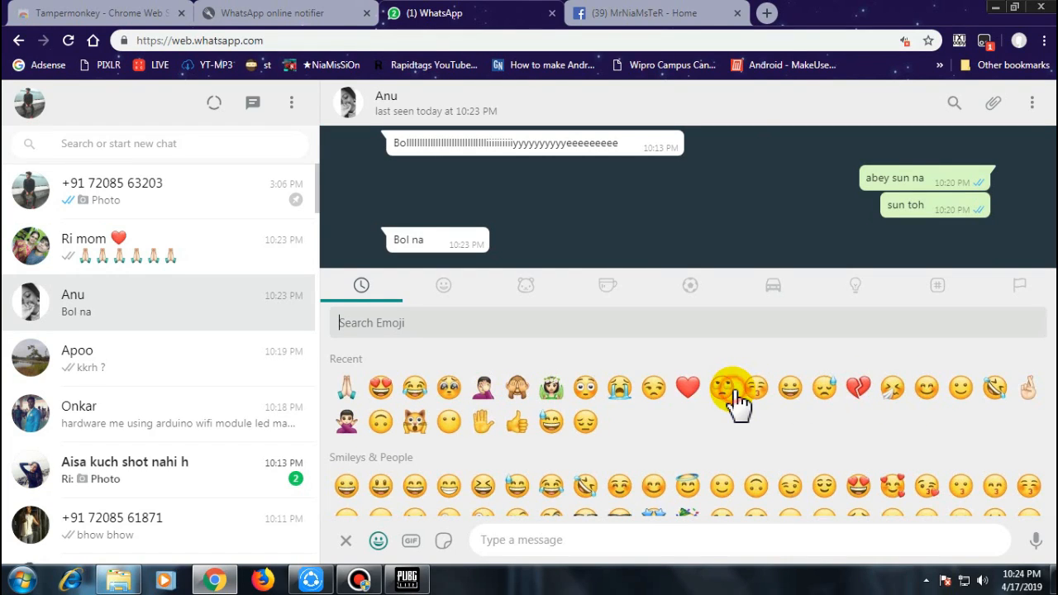
left_click(721, 387)
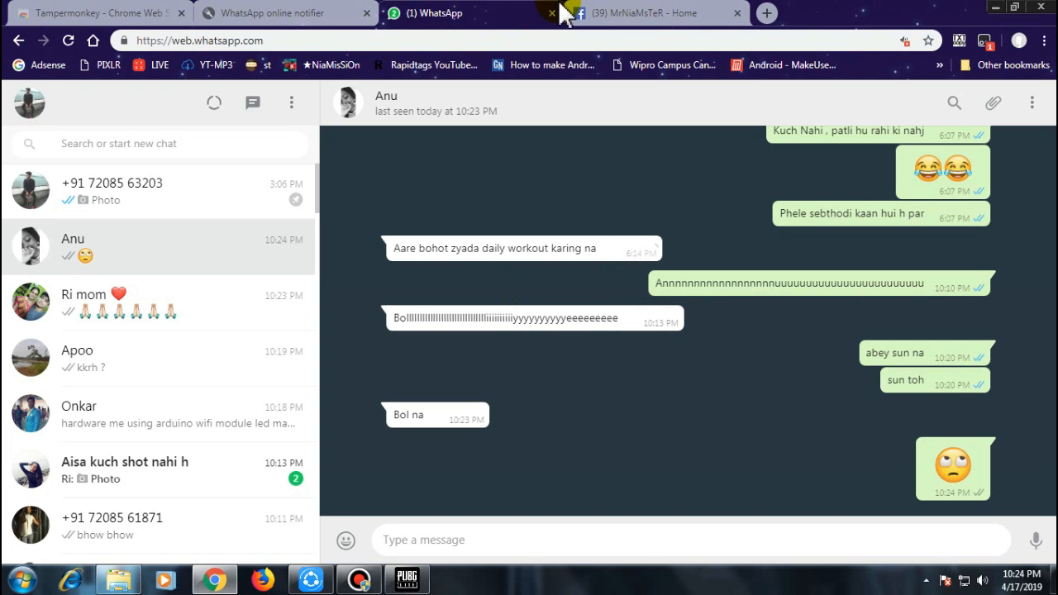
left_click(661, 13)
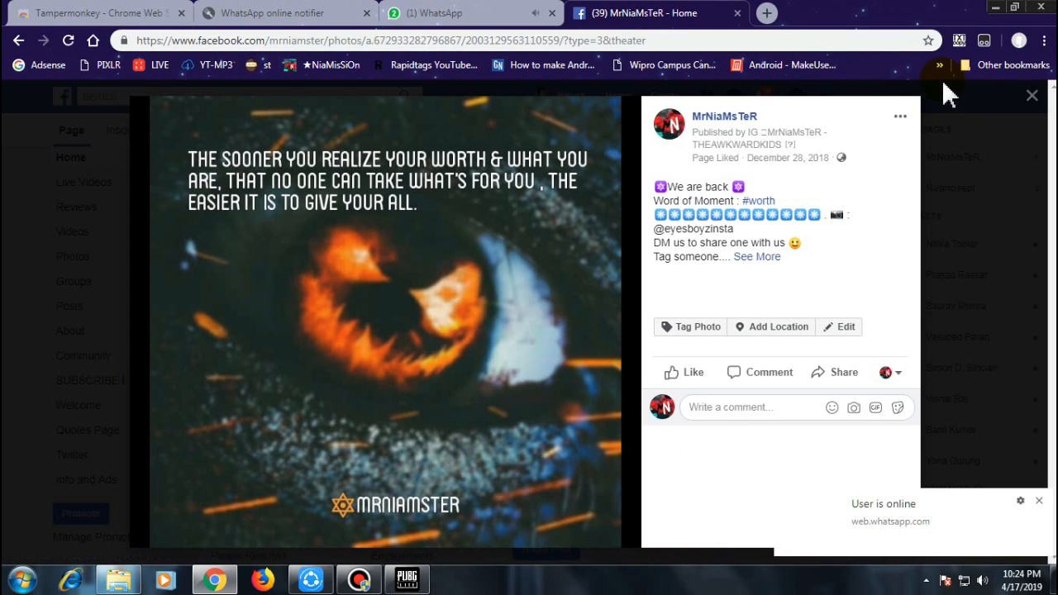
- Return from Facebook to the WhatsApp chat after the 'User is online' alert
left_click(1029, 94)
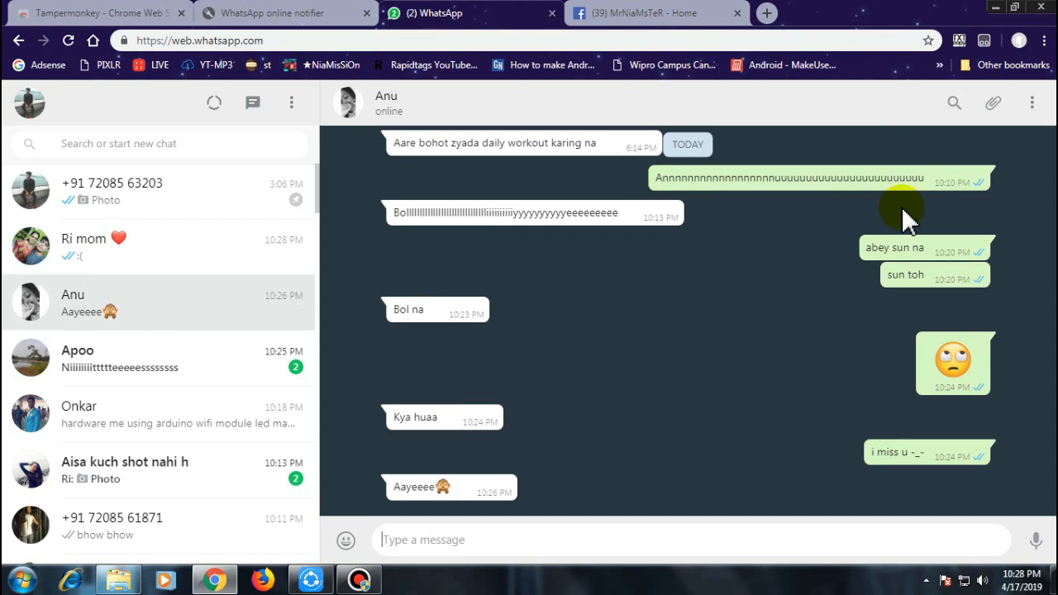
- Switch off the WhatsApp online notifier in Tampermonkey's script list and reload WhatsApp Web
left_click(959, 42)
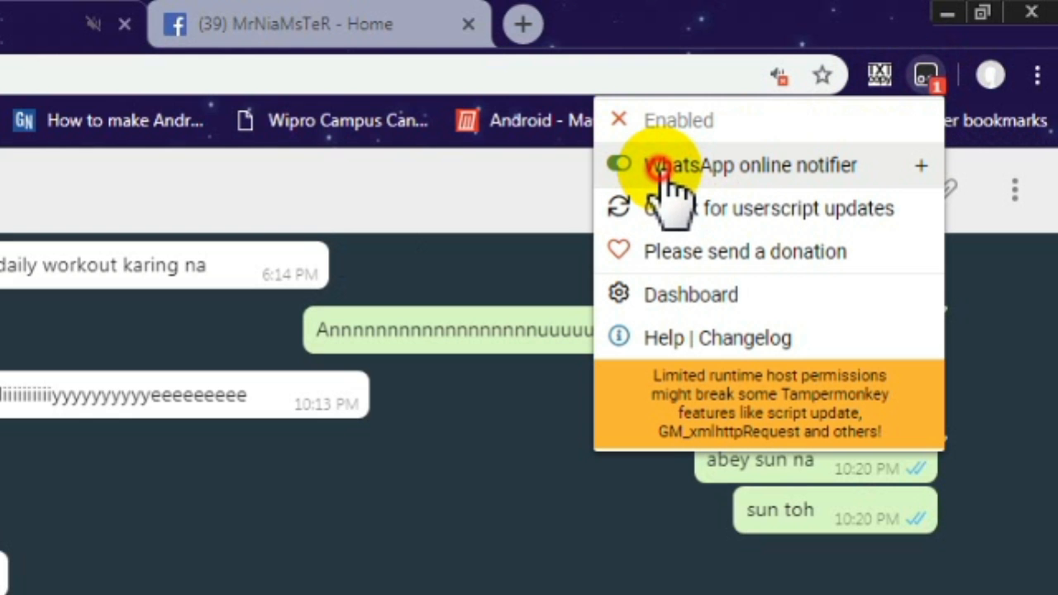
left_click(620, 165)
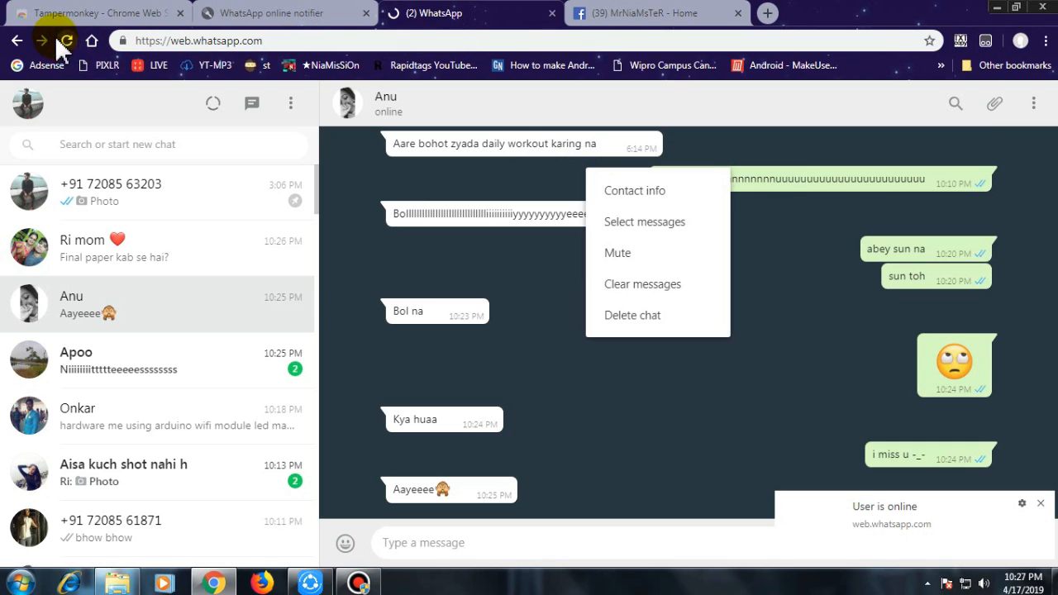
left_click(68, 42)
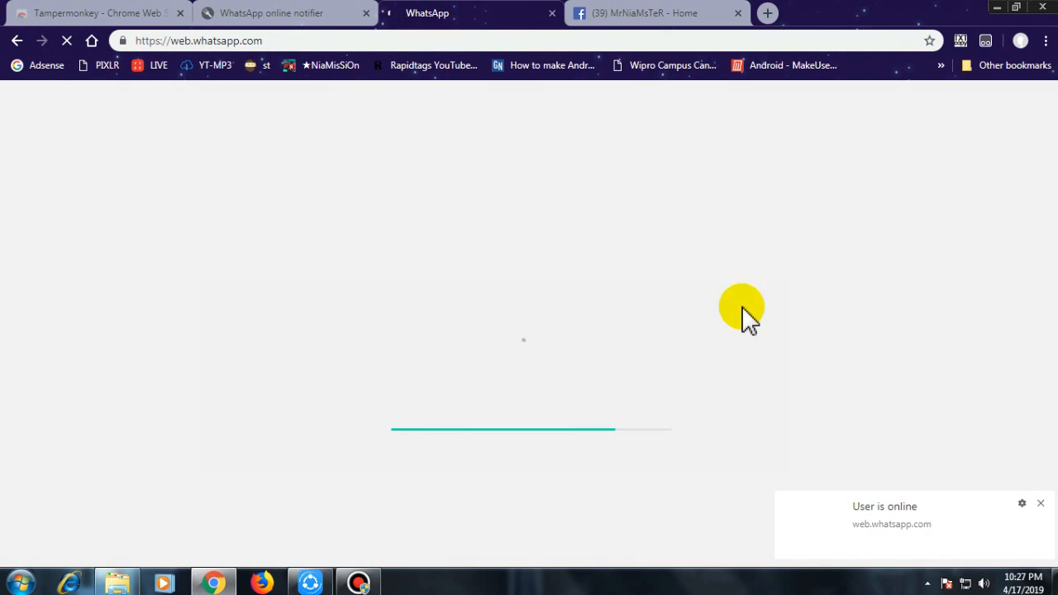